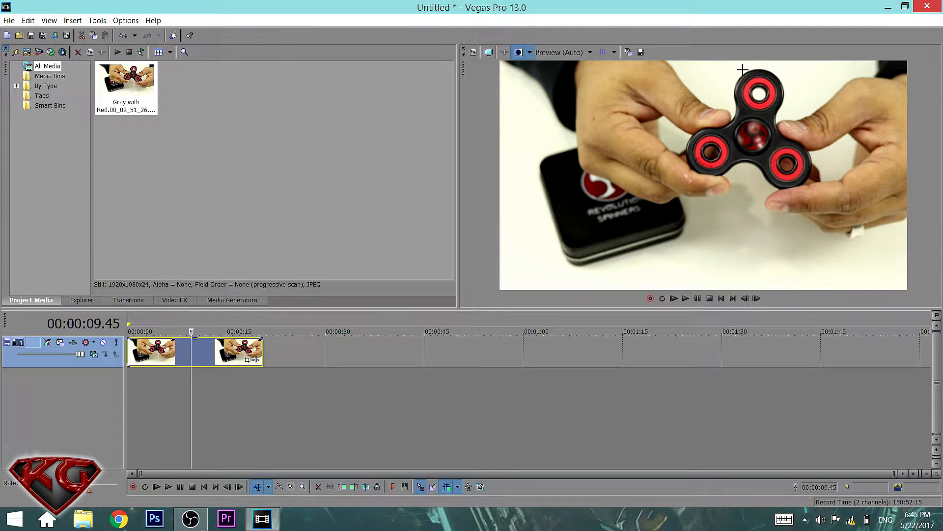
{"action": "mouse_move", "coordinate": [599, 347]}
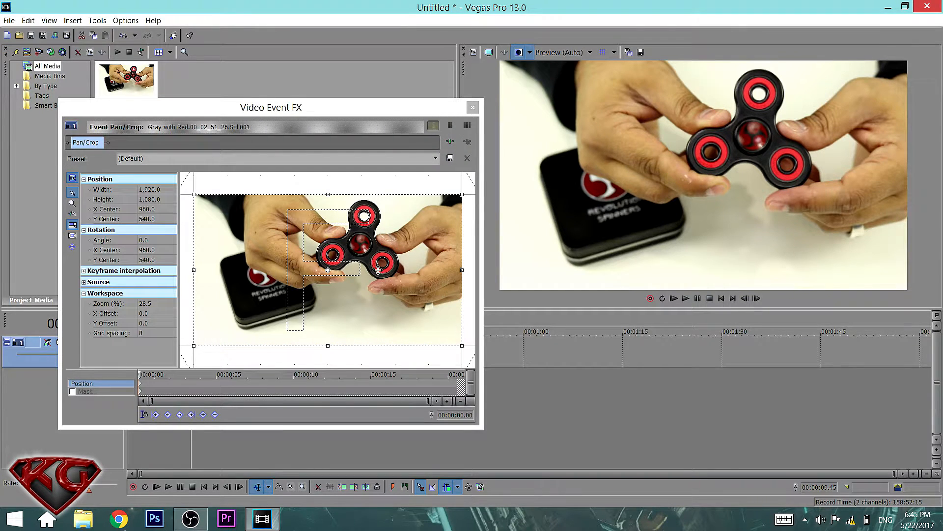
{"action": "mouse_move", "coordinate": [358, 249]}
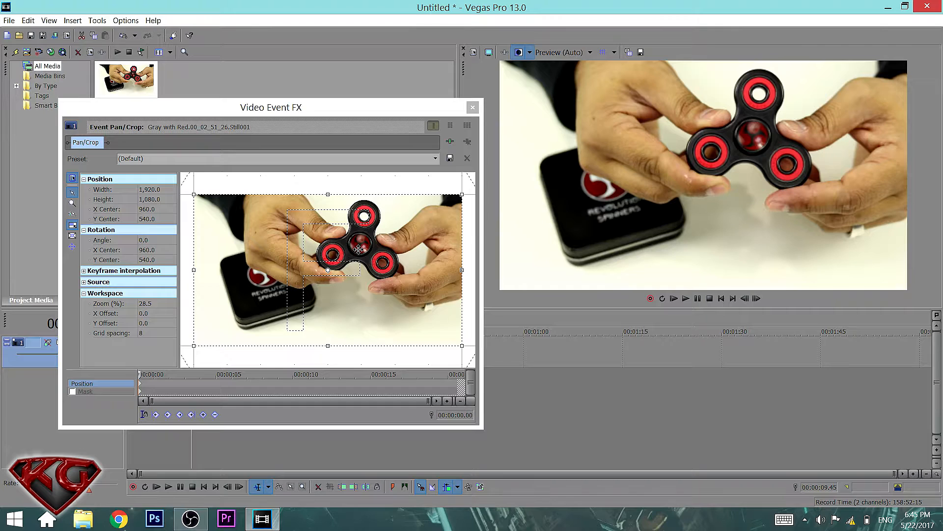
- Apply Flip Vertical to the spinner frame in Event Pan/Crop and close the window
{"action": "right_click", "coordinate": [358, 250]}
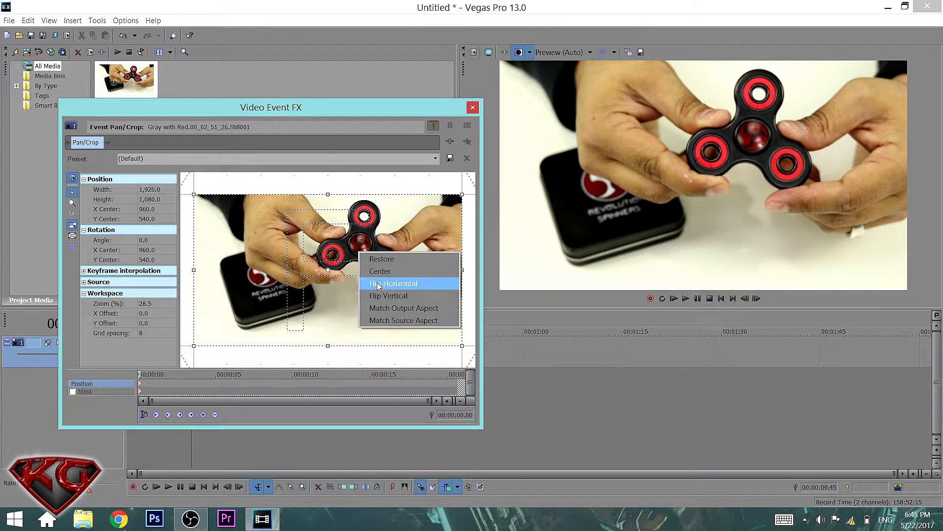
{"action": "left_click", "coordinate": [388, 296]}
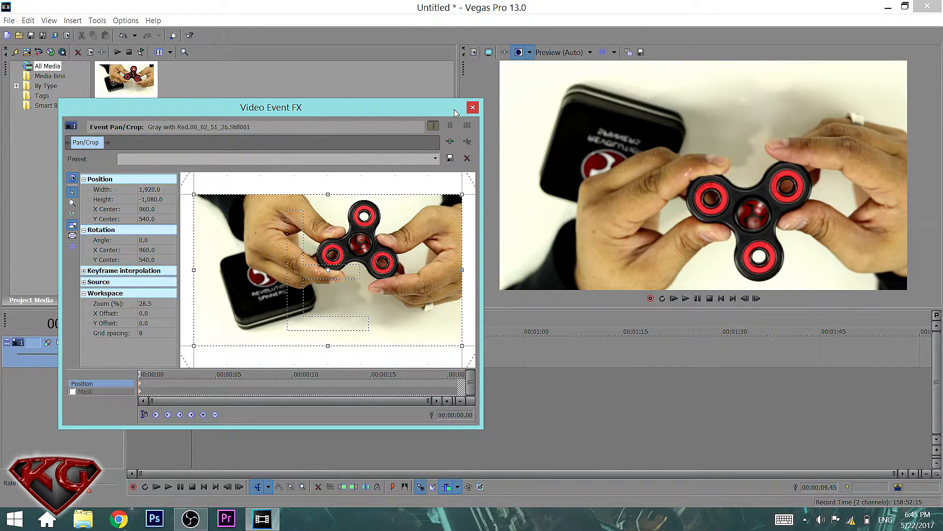
{"action": "left_click", "coordinate": [472, 107]}
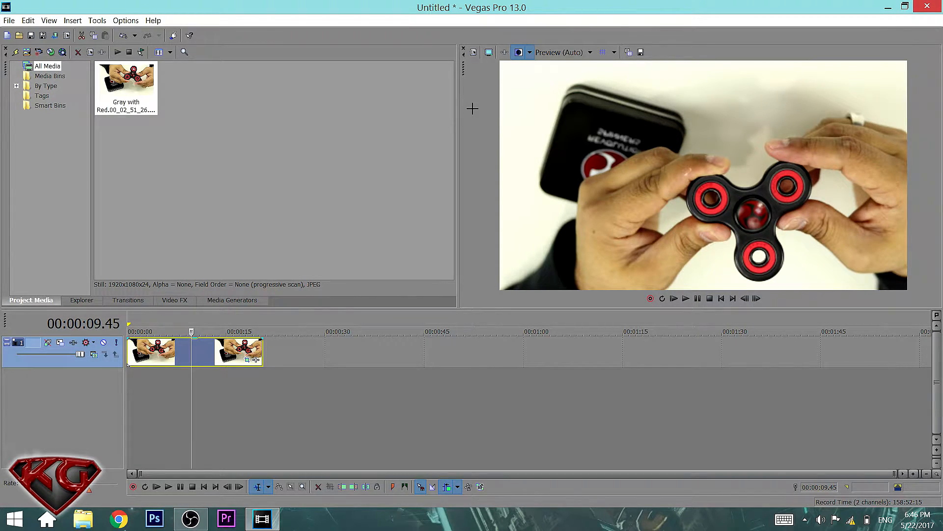
{"action": "mouse_move", "coordinate": [867, 125]}
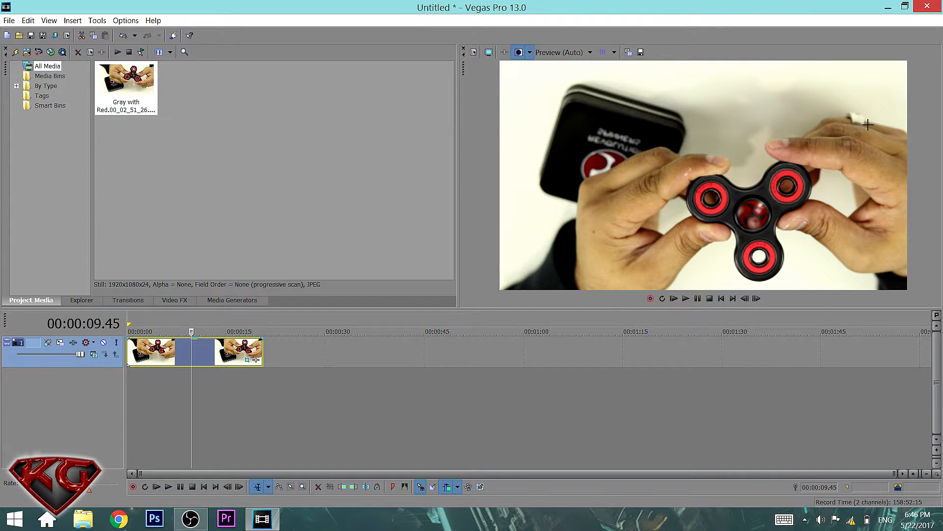
{"action": "mouse_move", "coordinate": [871, 126]}
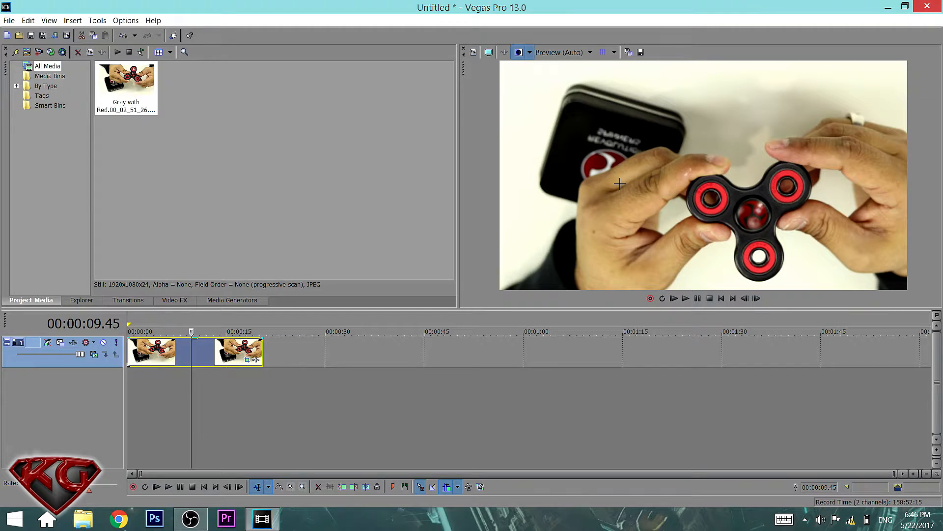
{"action": "mouse_move", "coordinate": [592, 175]}
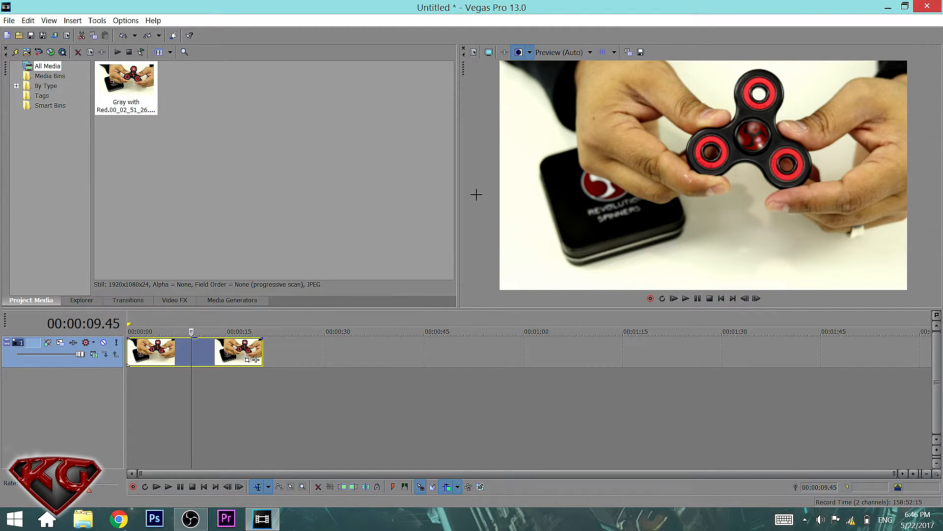
{"action": "mouse_move", "coordinate": [872, 258]}
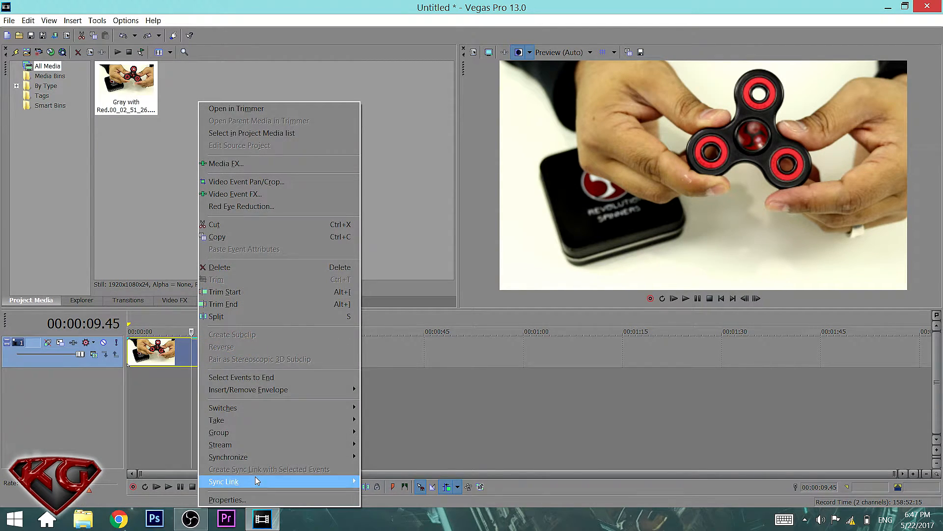
- Set the image's Rotation to 180° (inverted) in its media Properties and confirm
{"action": "left_click", "coordinate": [227, 499]}
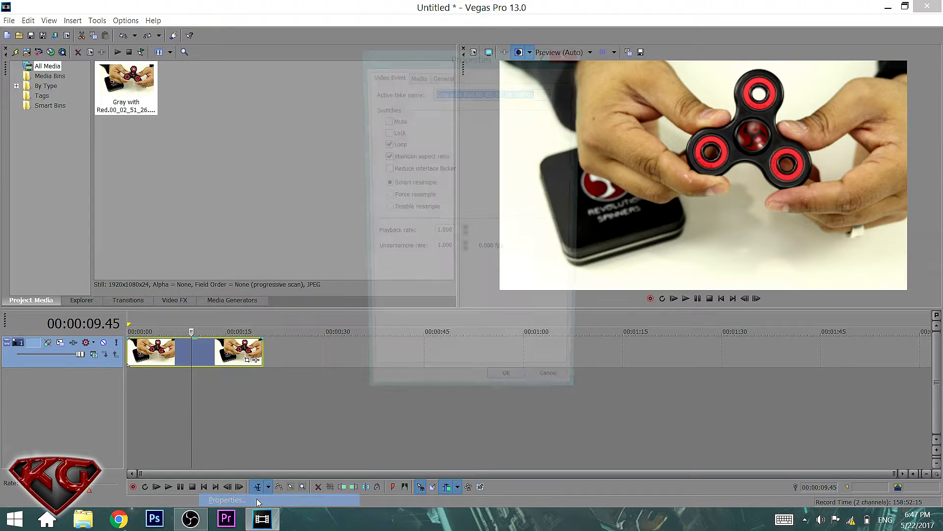
{"action": "left_click", "coordinate": [227, 499]}
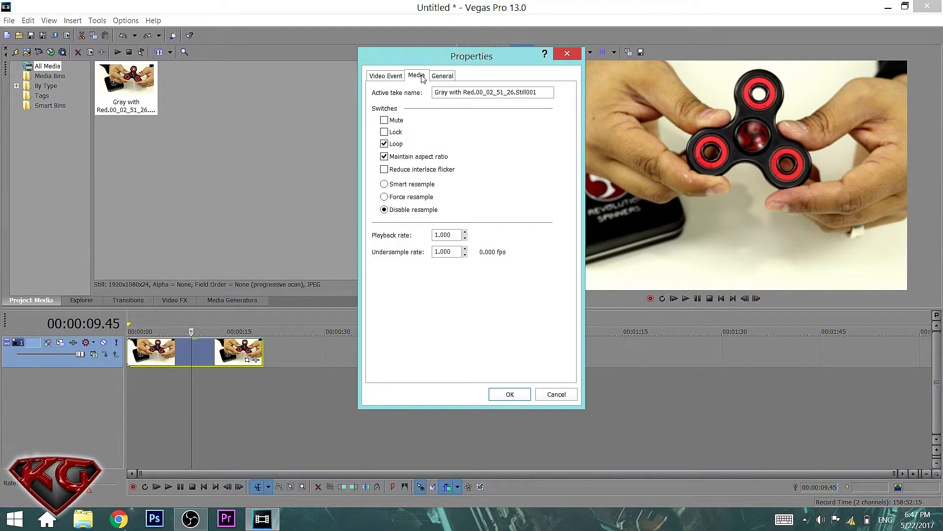
{"action": "left_click", "coordinate": [442, 75]}
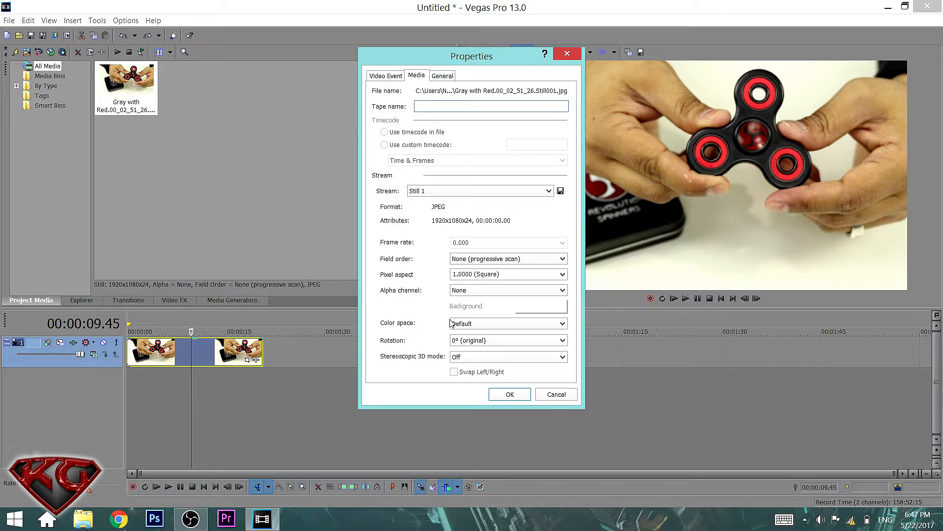
{"action": "mouse_move", "coordinate": [428, 353]}
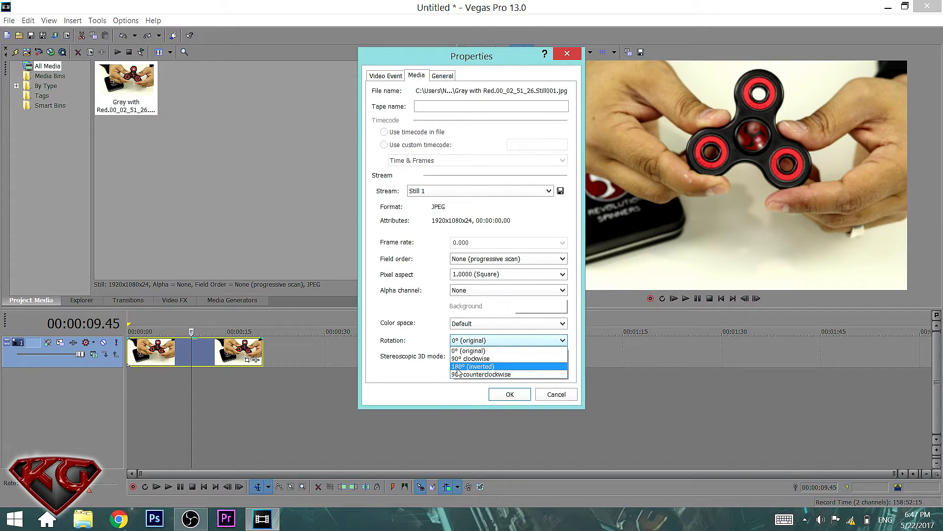
{"action": "mouse_move", "coordinate": [476, 368]}
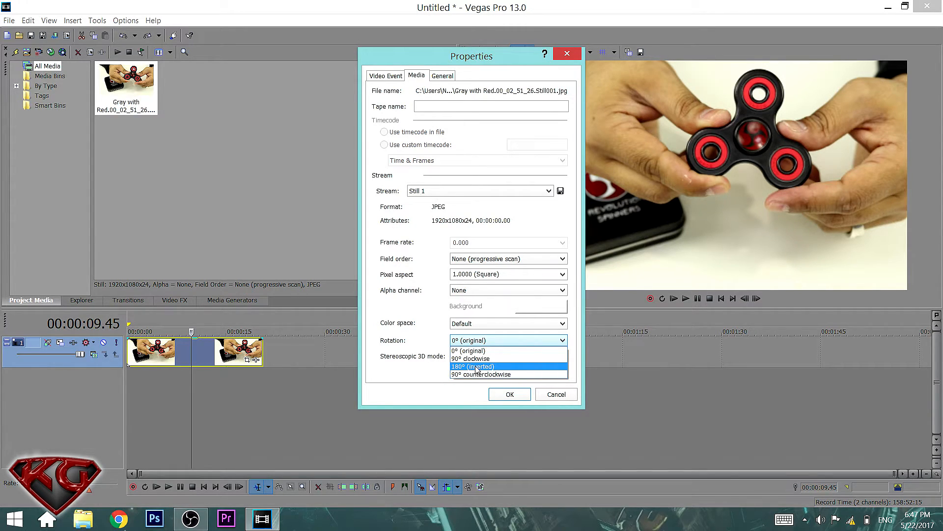
{"action": "left_click", "coordinate": [471, 367]}
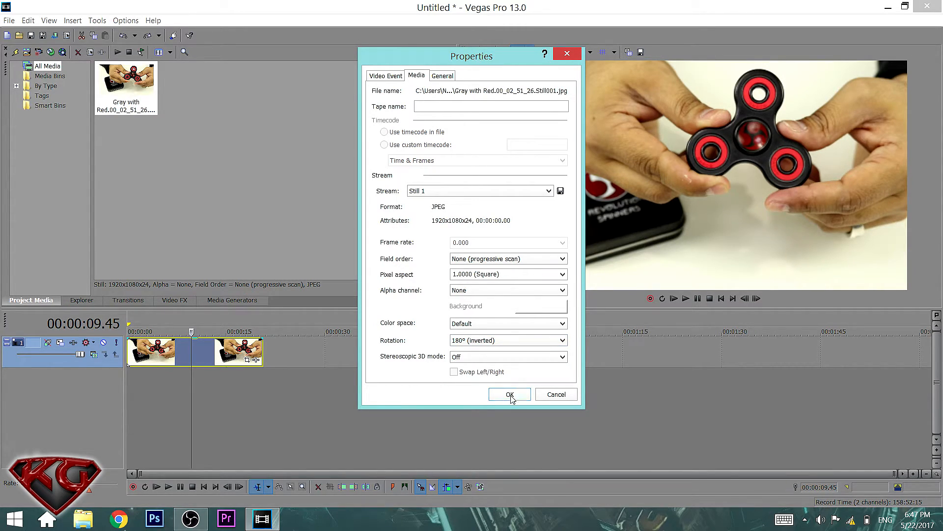
{"action": "left_click", "coordinate": [509, 394]}
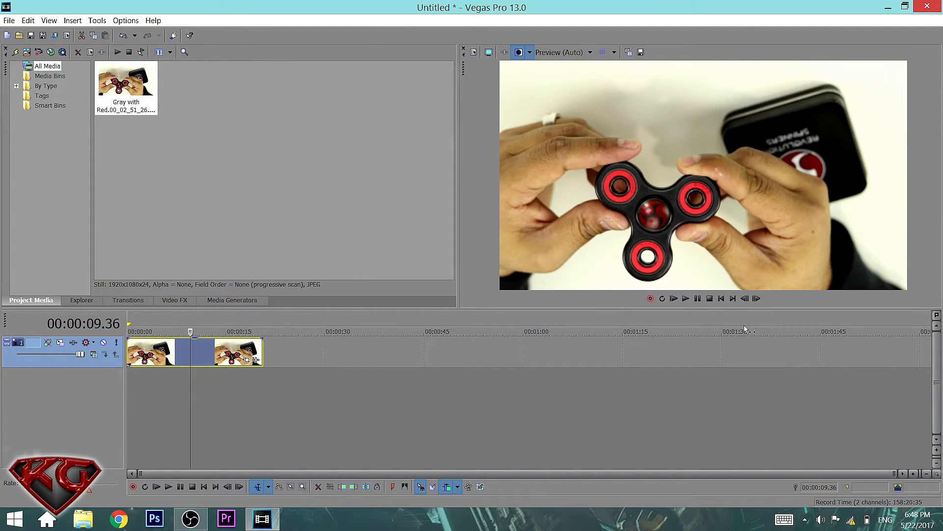
{"action": "mouse_move", "coordinate": [690, 435]}
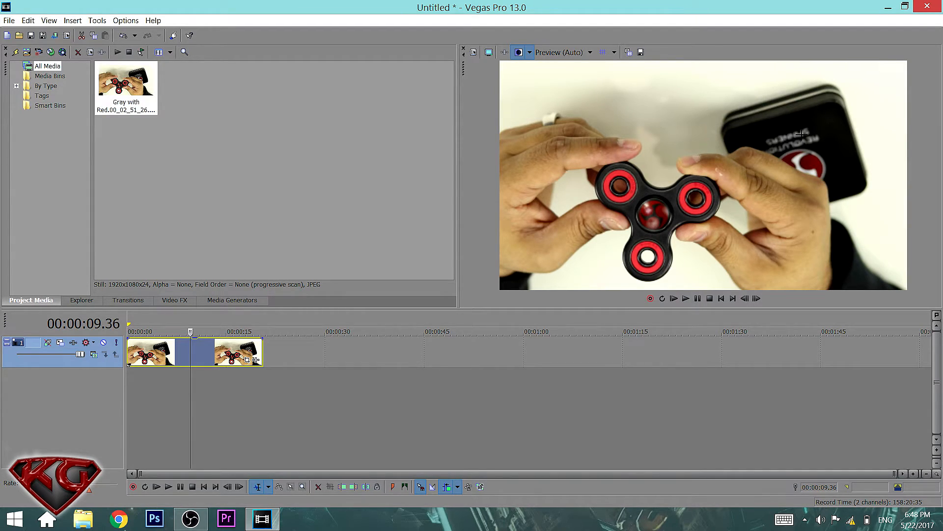
{"action": "mouse_move", "coordinate": [623, 340]}
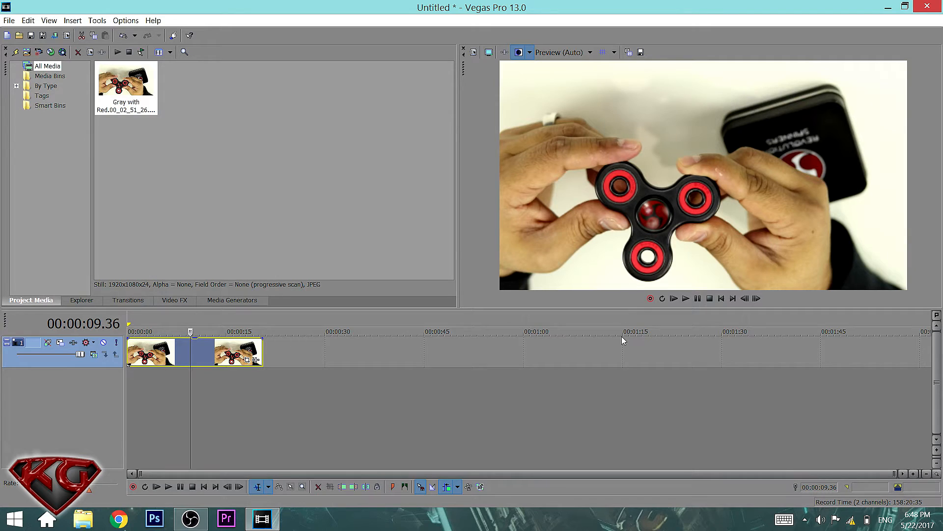